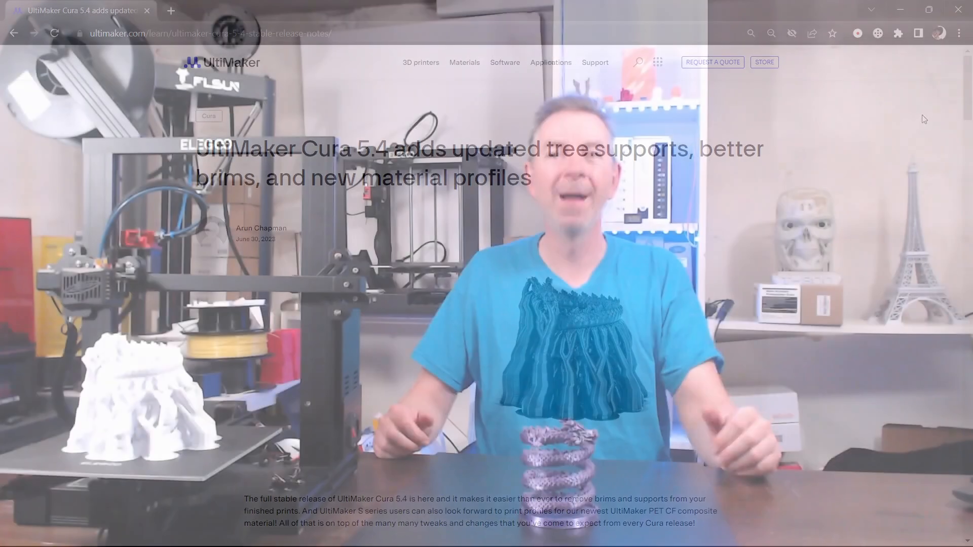
Tick Hole Horizontal Expansion and Hole Horizontal Expansion Max Diameter in Setting Visibility.
{"action": "scroll", "scroll_direction": "down", "scroll_amount": 3}
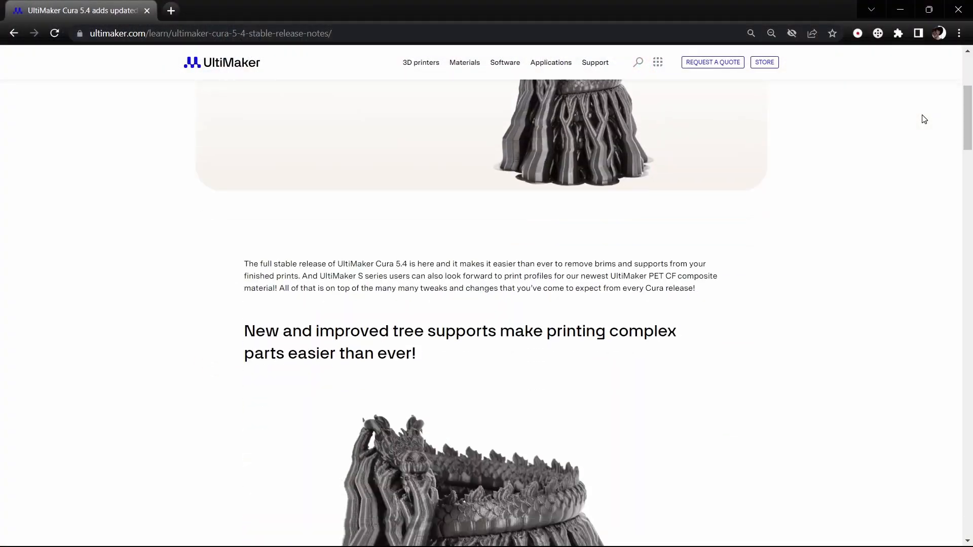
{"action": "scroll", "scroll_direction": "down", "scroll_amount": 3}
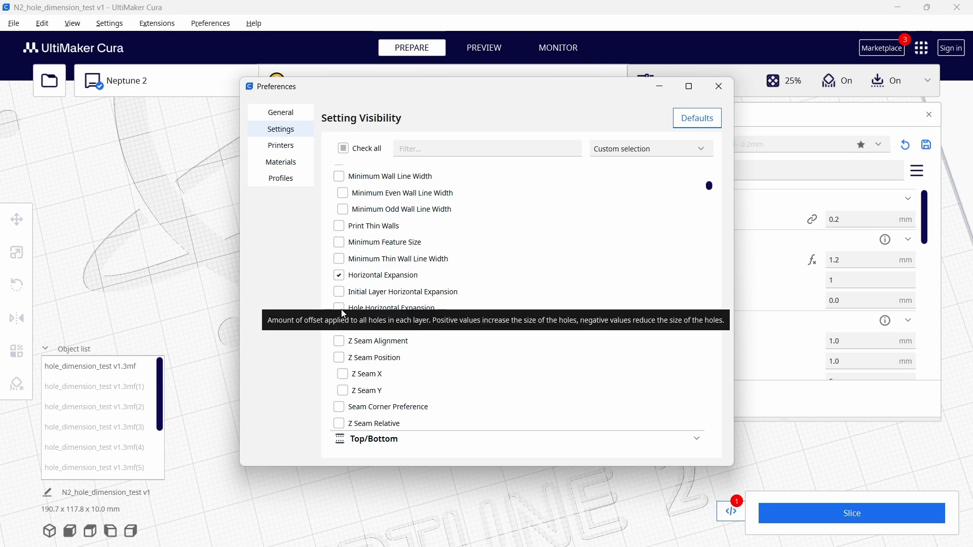
{"action": "left_click", "coordinate": [339, 309]}
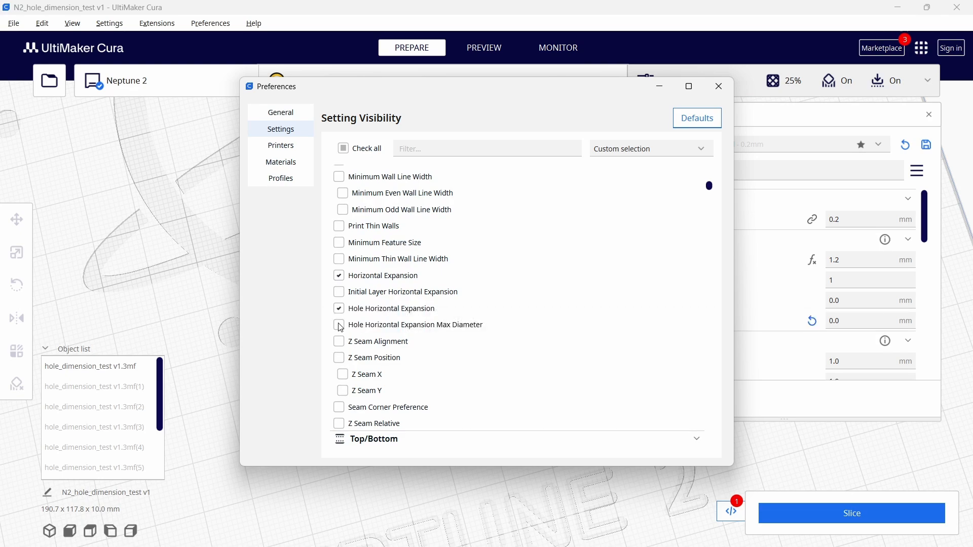
{"action": "left_click", "coordinate": [339, 325]}
{"action": "type", "text": "5"}
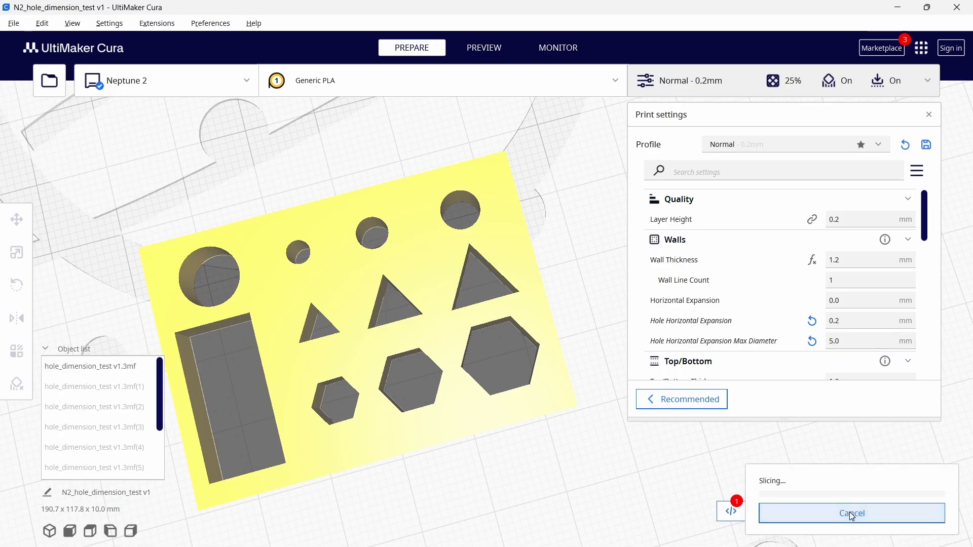
Stop the slice currently in progress.
{"action": "left_click", "coordinate": [484, 47]}
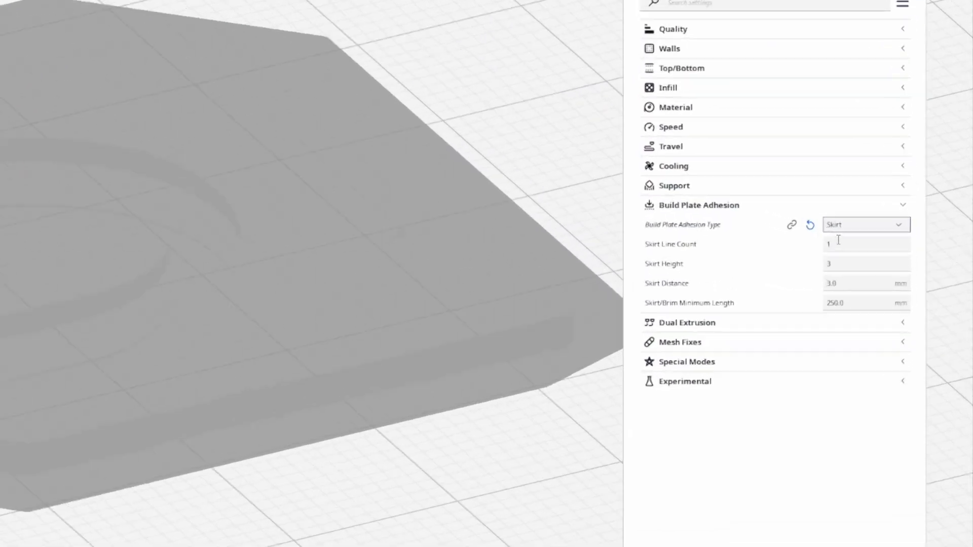
Edit the skirt line count value under Build Plate Adhesion.
{"action": "left_click", "coordinate": [866, 264]}
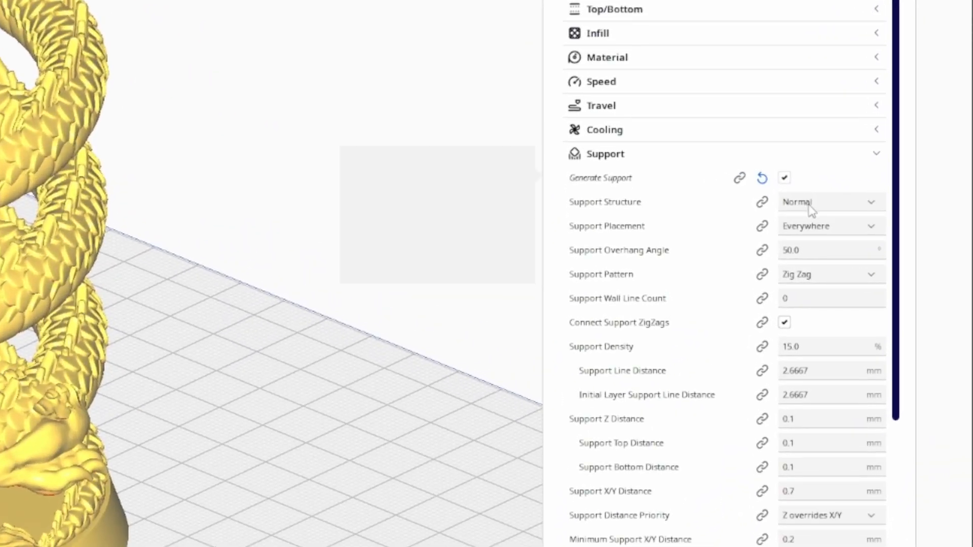
Set Support Structure to Tree for the dragon spiral model.
{"action": "left_click", "coordinate": [828, 201]}
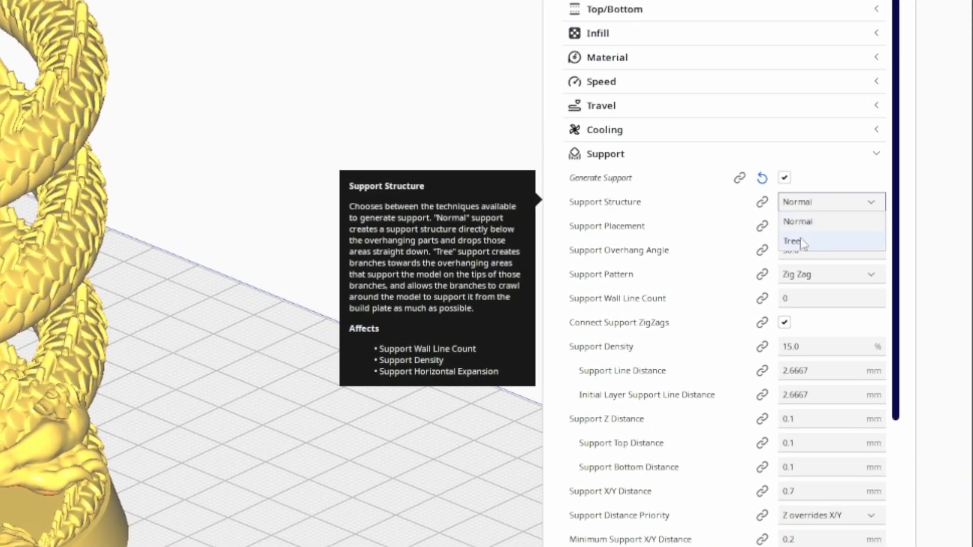
{"action": "left_click", "coordinate": [793, 241]}
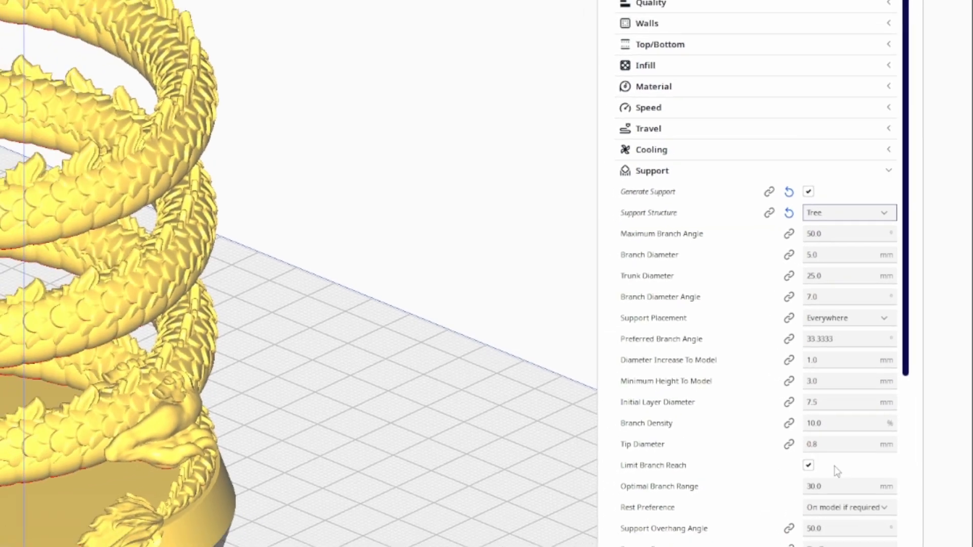